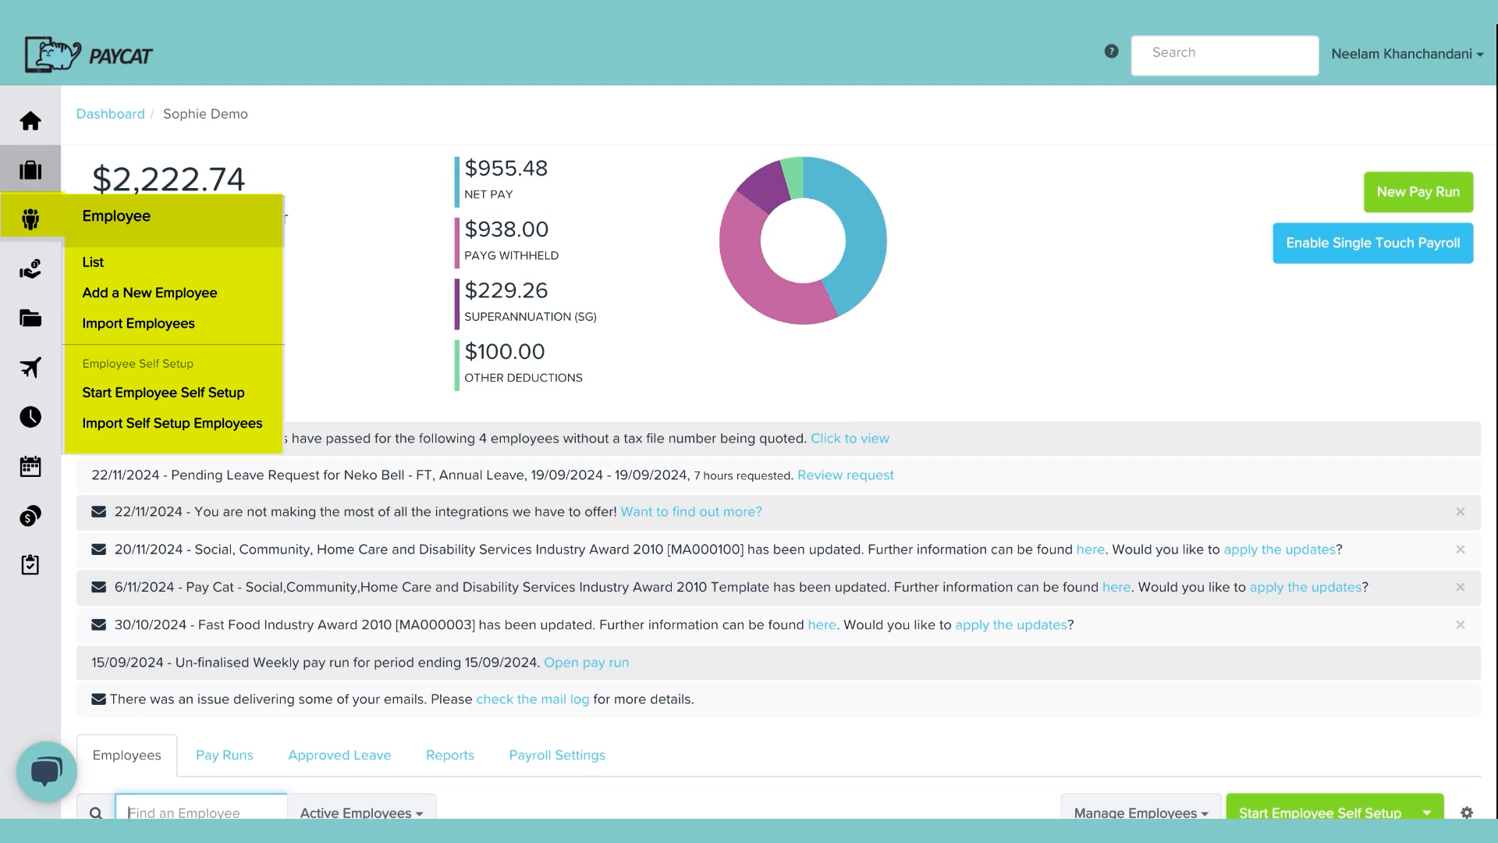
mouse_move(148, 291)
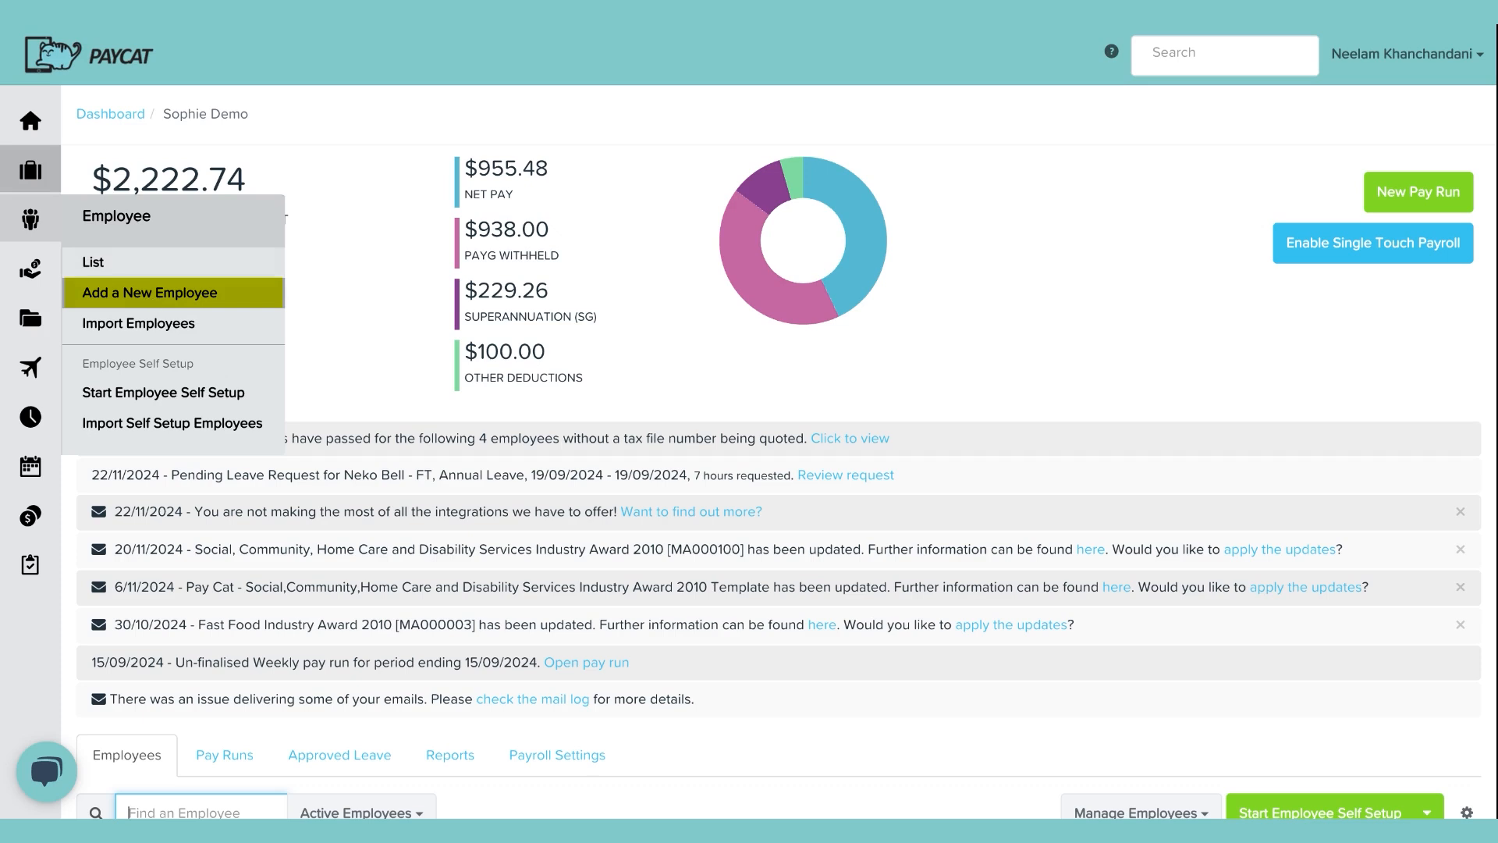
left_click(162, 392)
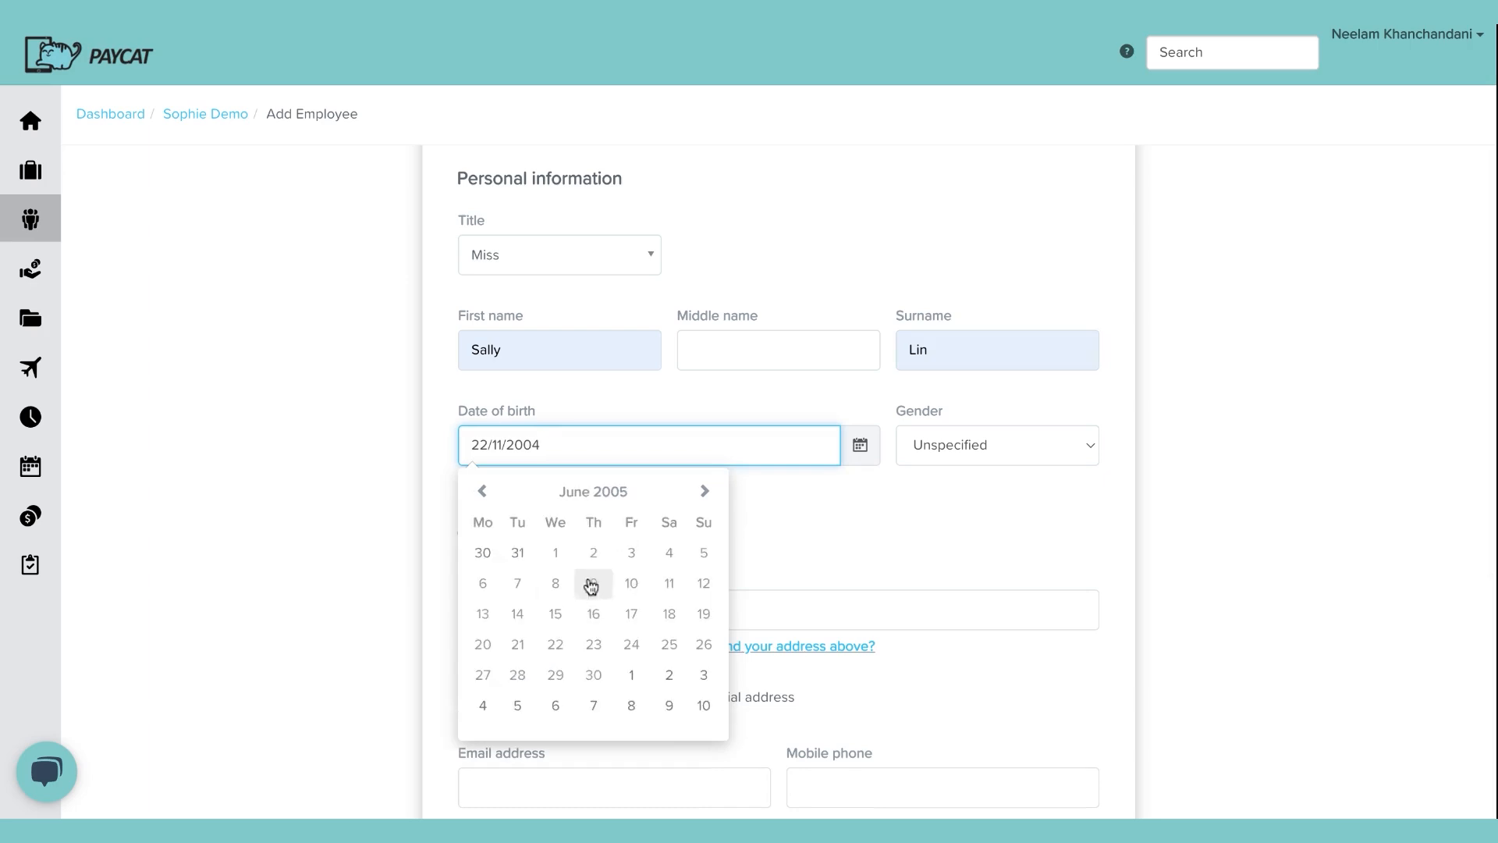
- Enable self-service (Yes) for the new employee and proceed to the employment details step
scroll("down", 3)
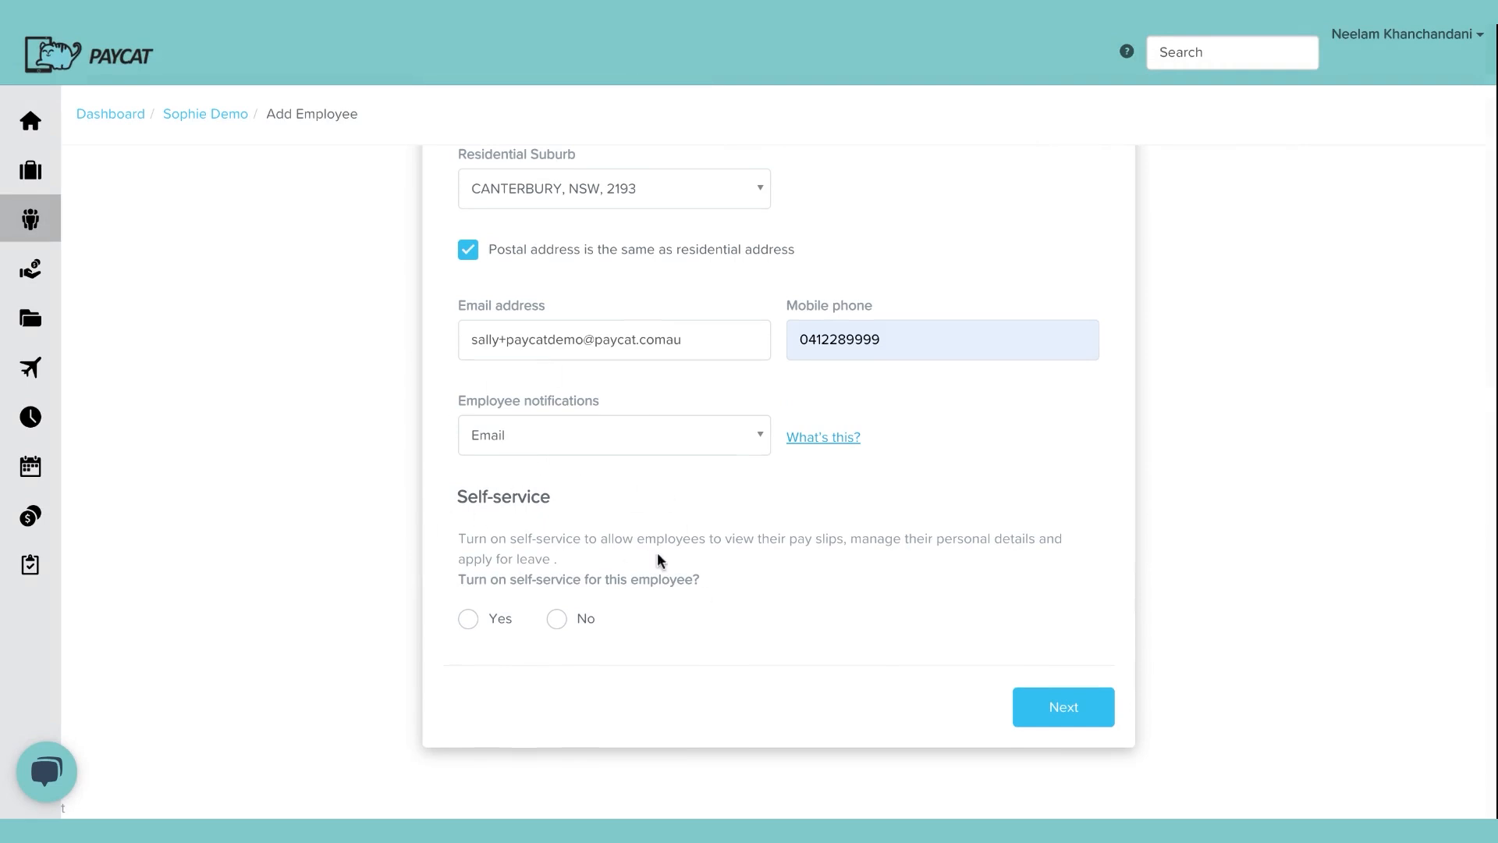
left_click(469, 618)
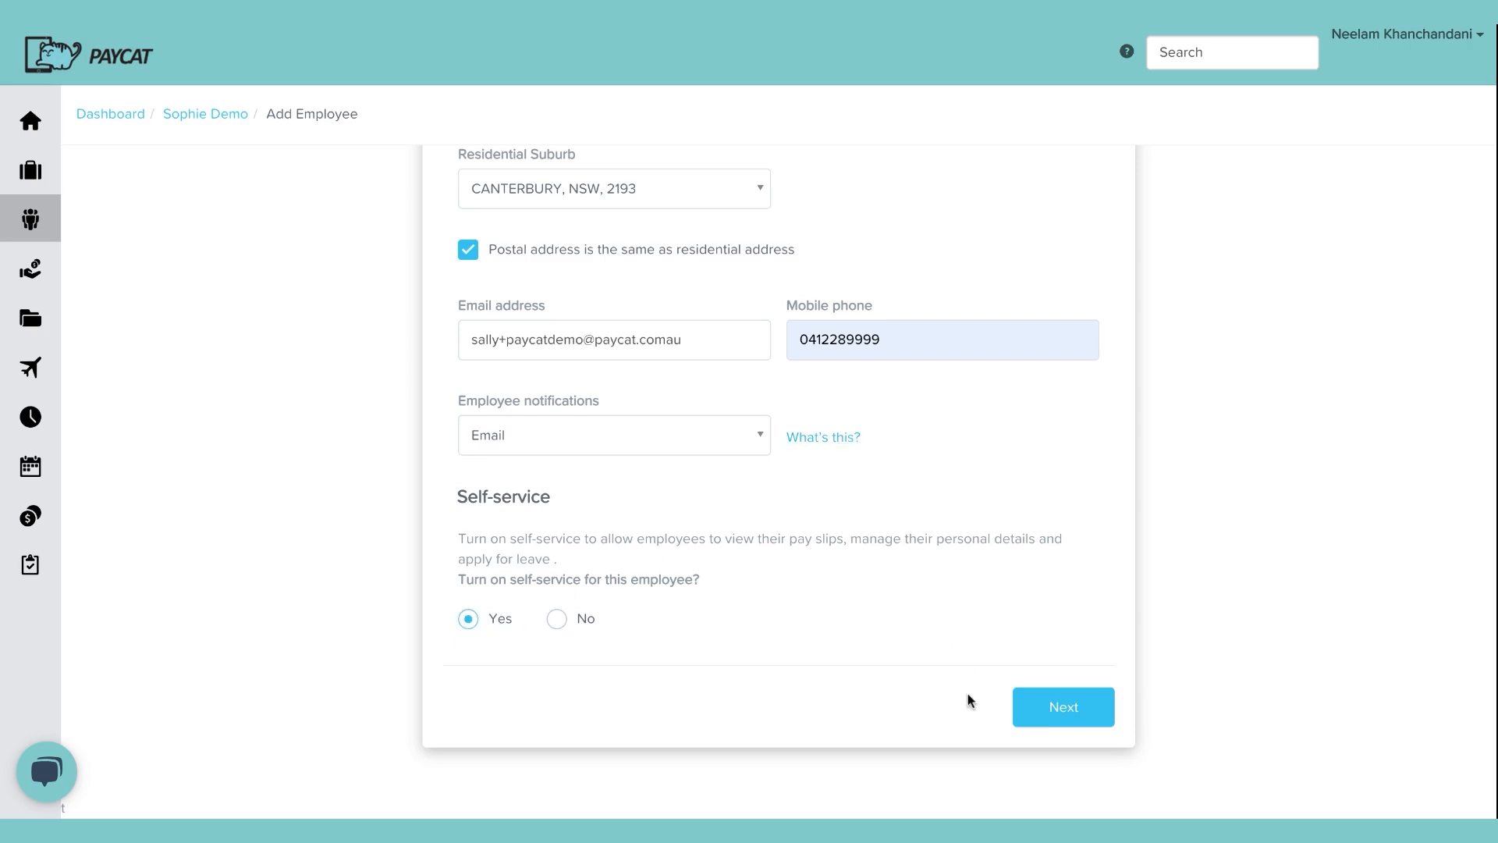
left_click(1062, 707)
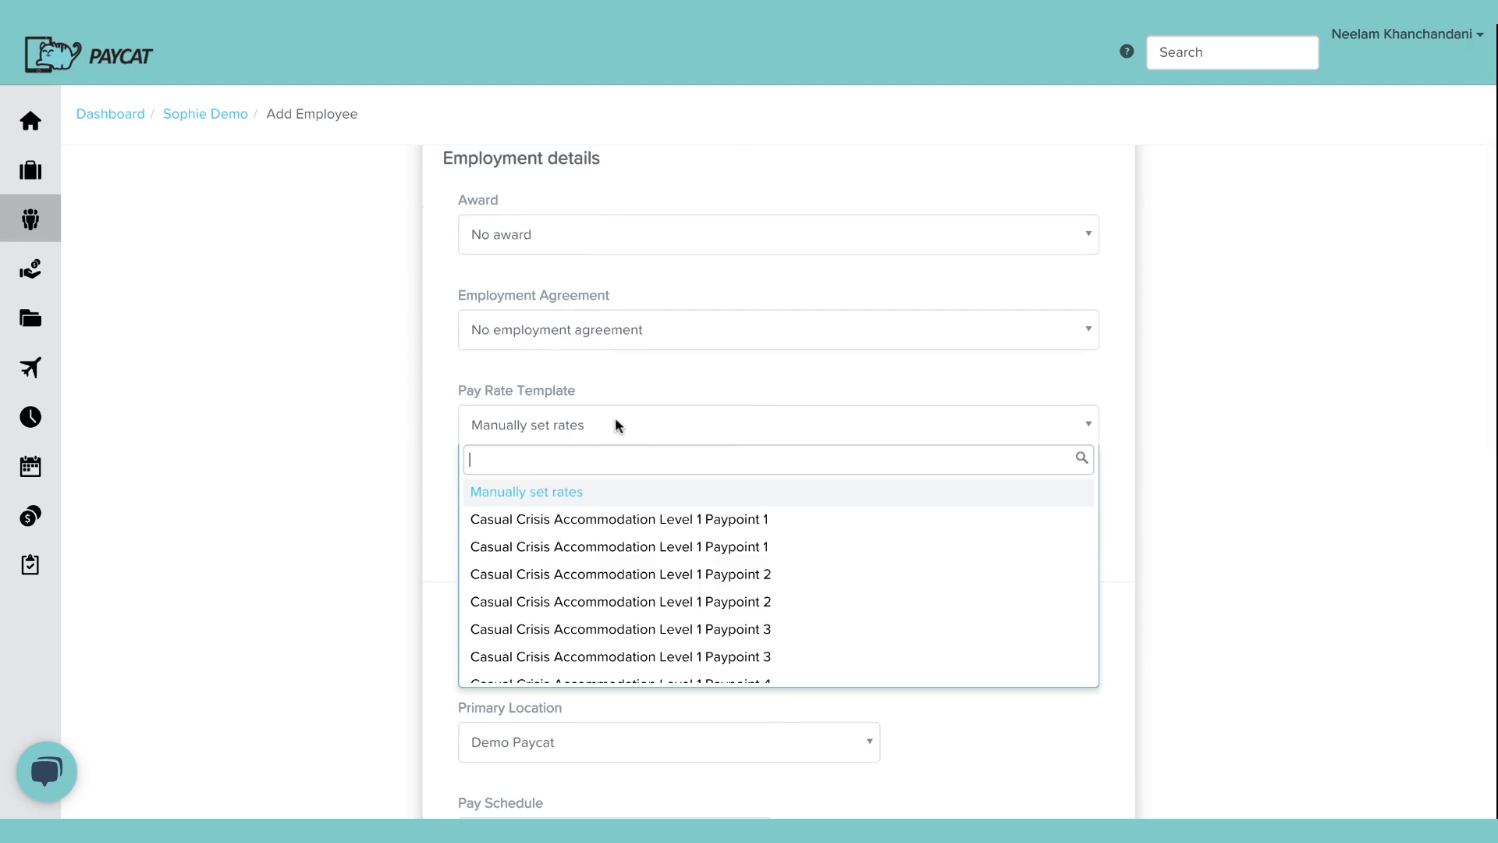
- Choose Manually set rates as the Pay Rate Template, leaving Award and Agreement empty
left_click(526, 492)
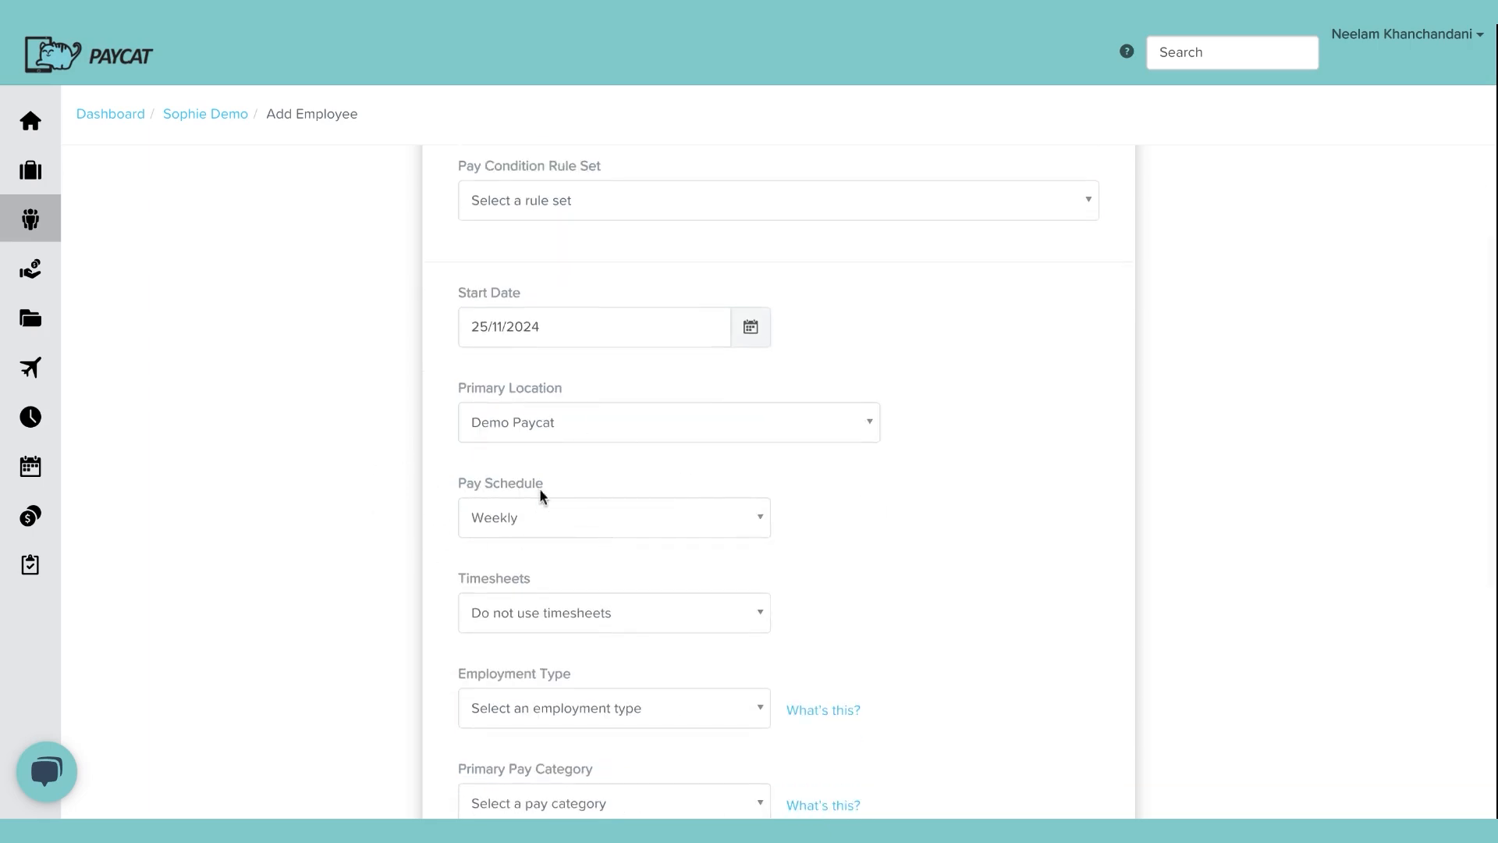
- Set start date 25/11/2024, Demo Paycat location, Weekly pay schedule and no timesheets
left_click(613, 517)
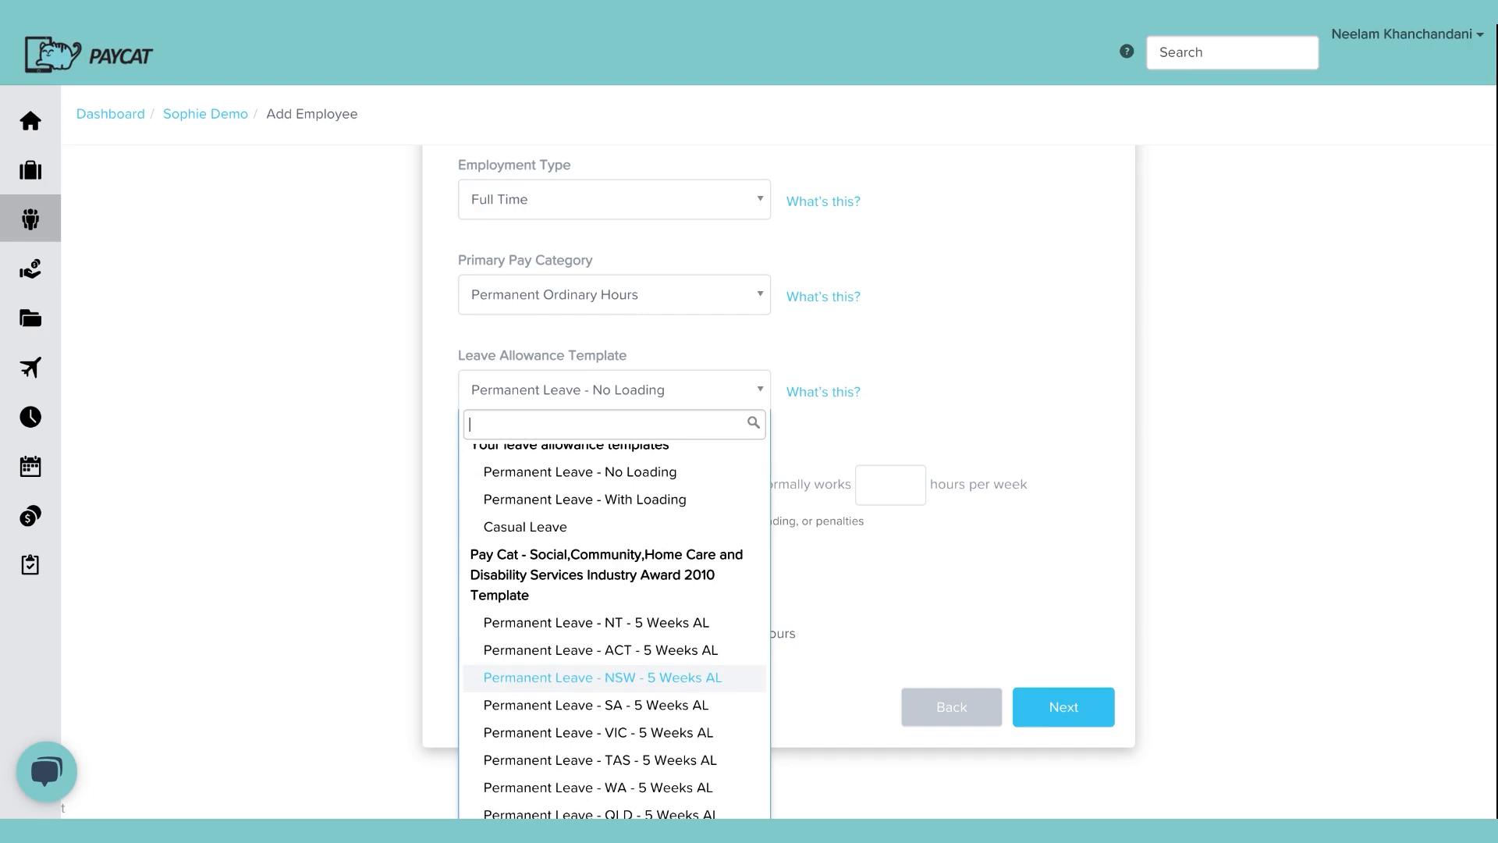
- Select a leave allowance template for the full-time employee from the scrolled list
scroll("down", 3)
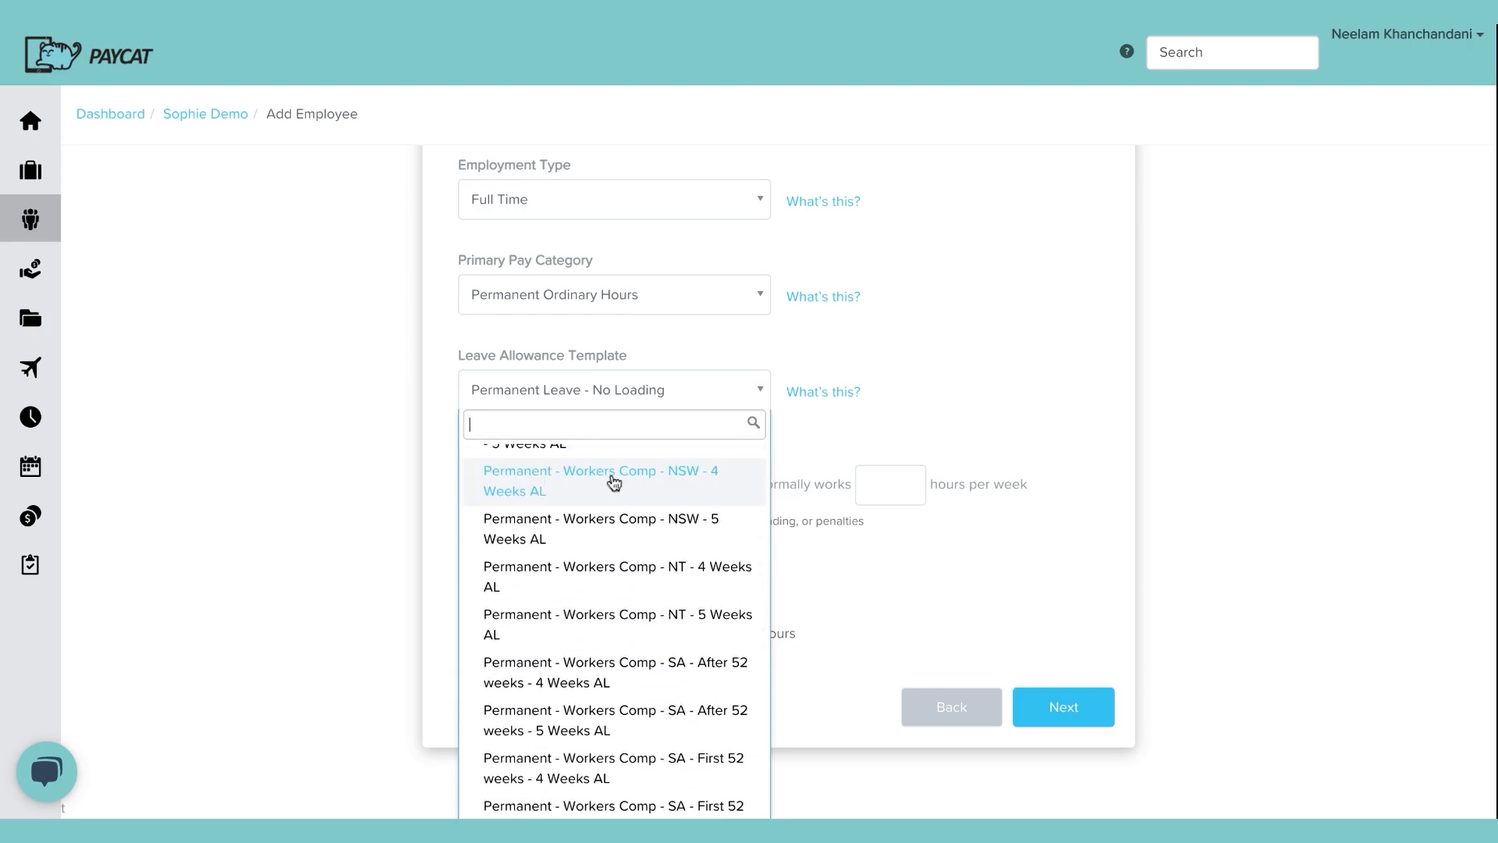
scroll("down", 3)
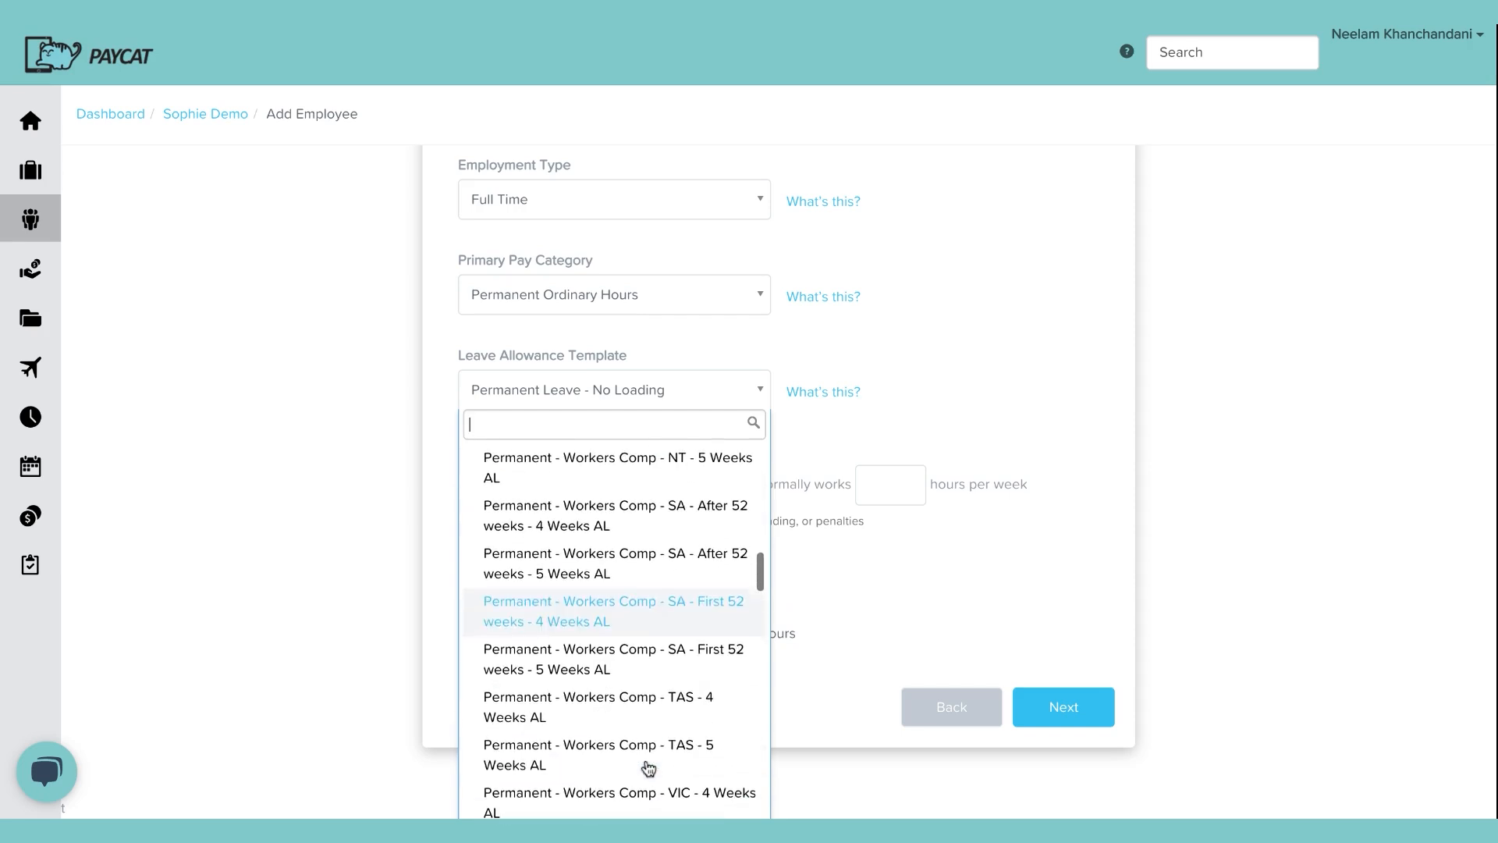
left_click(1061, 706)
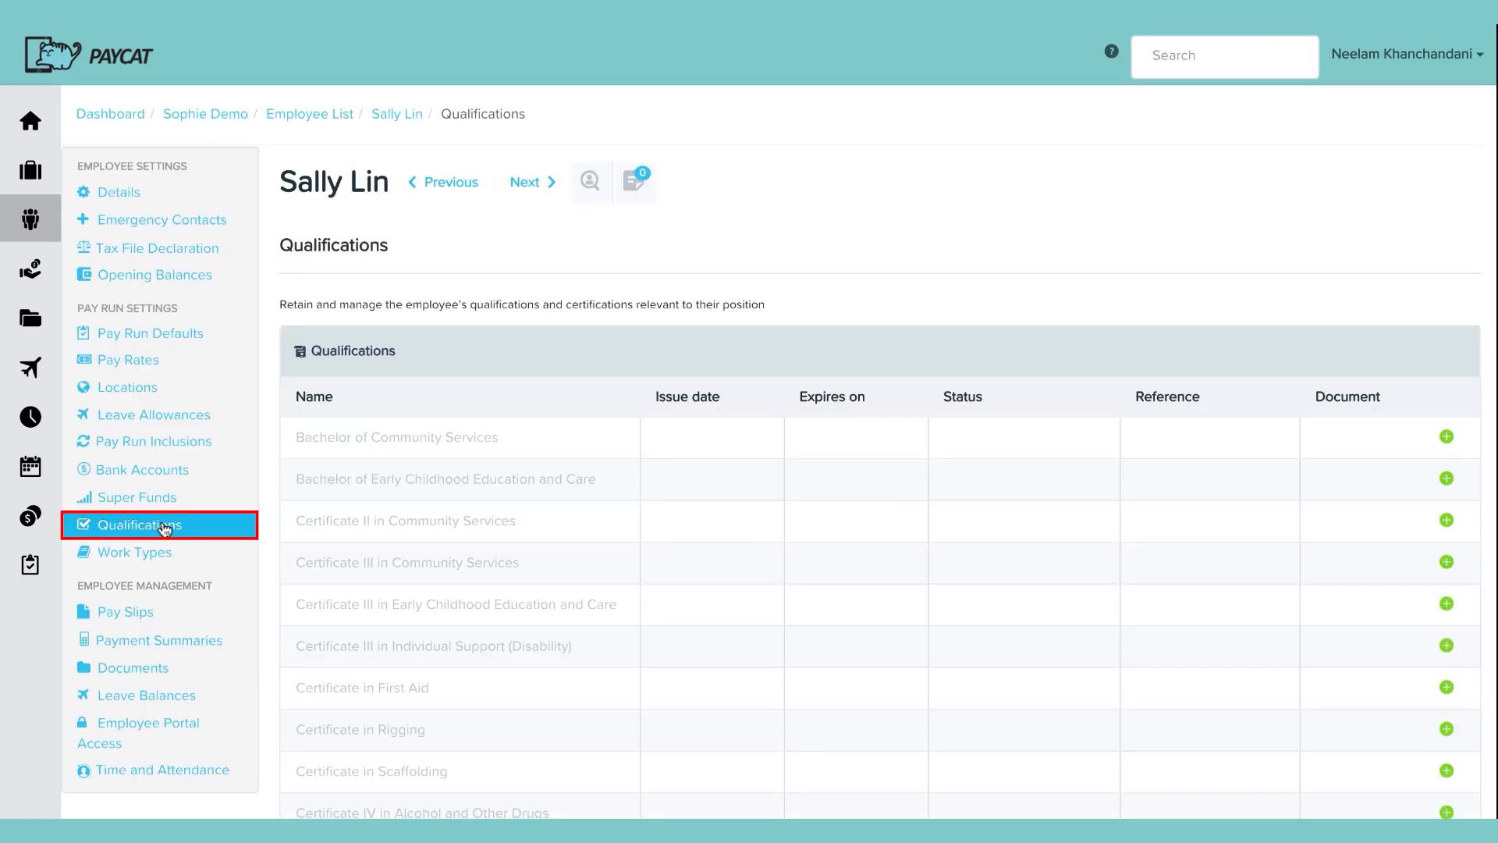
scroll("down", 3)
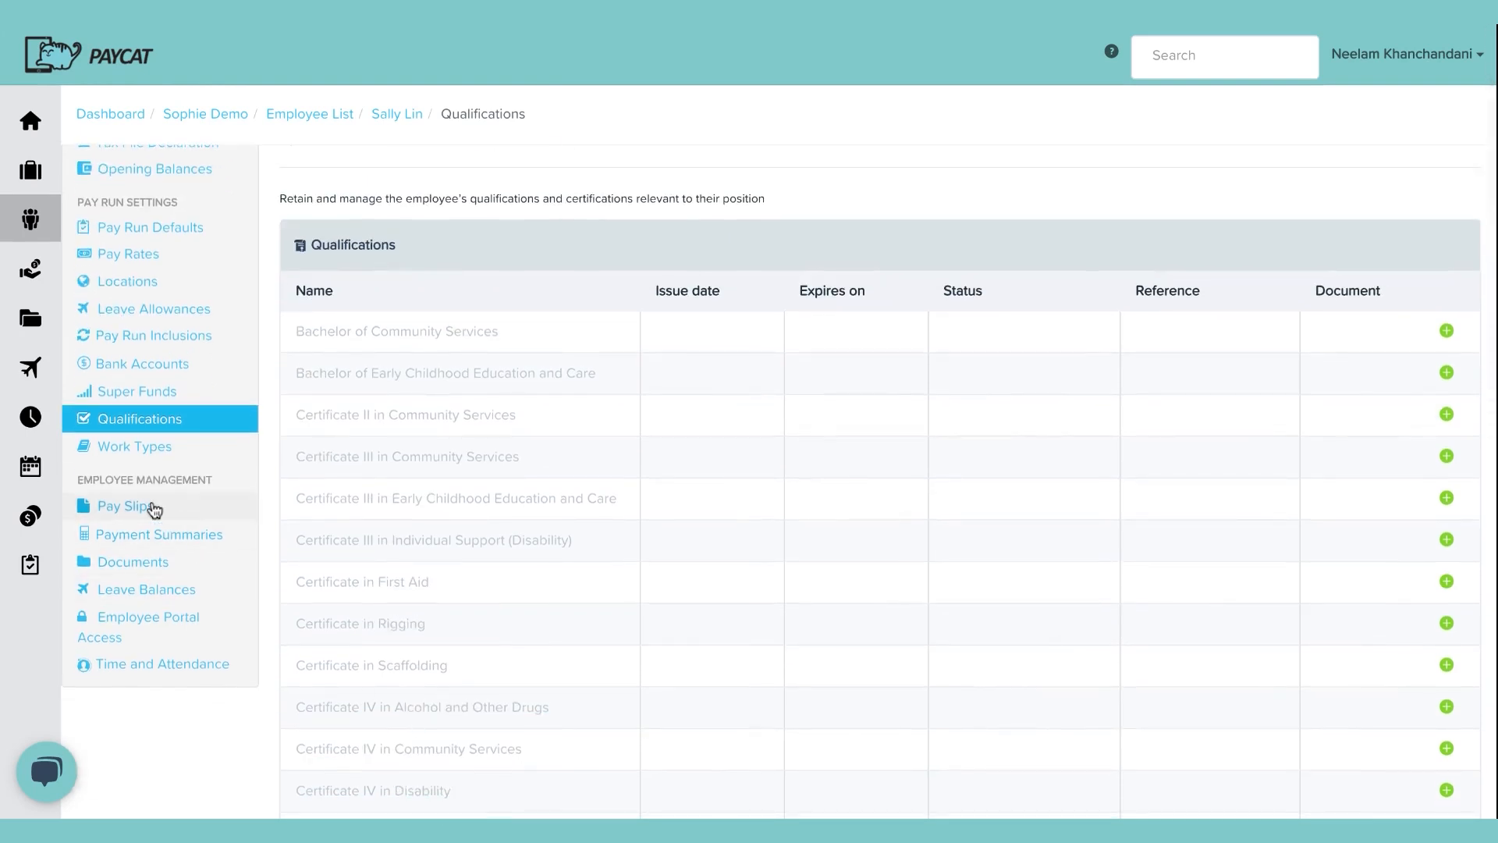
left_click(125, 506)
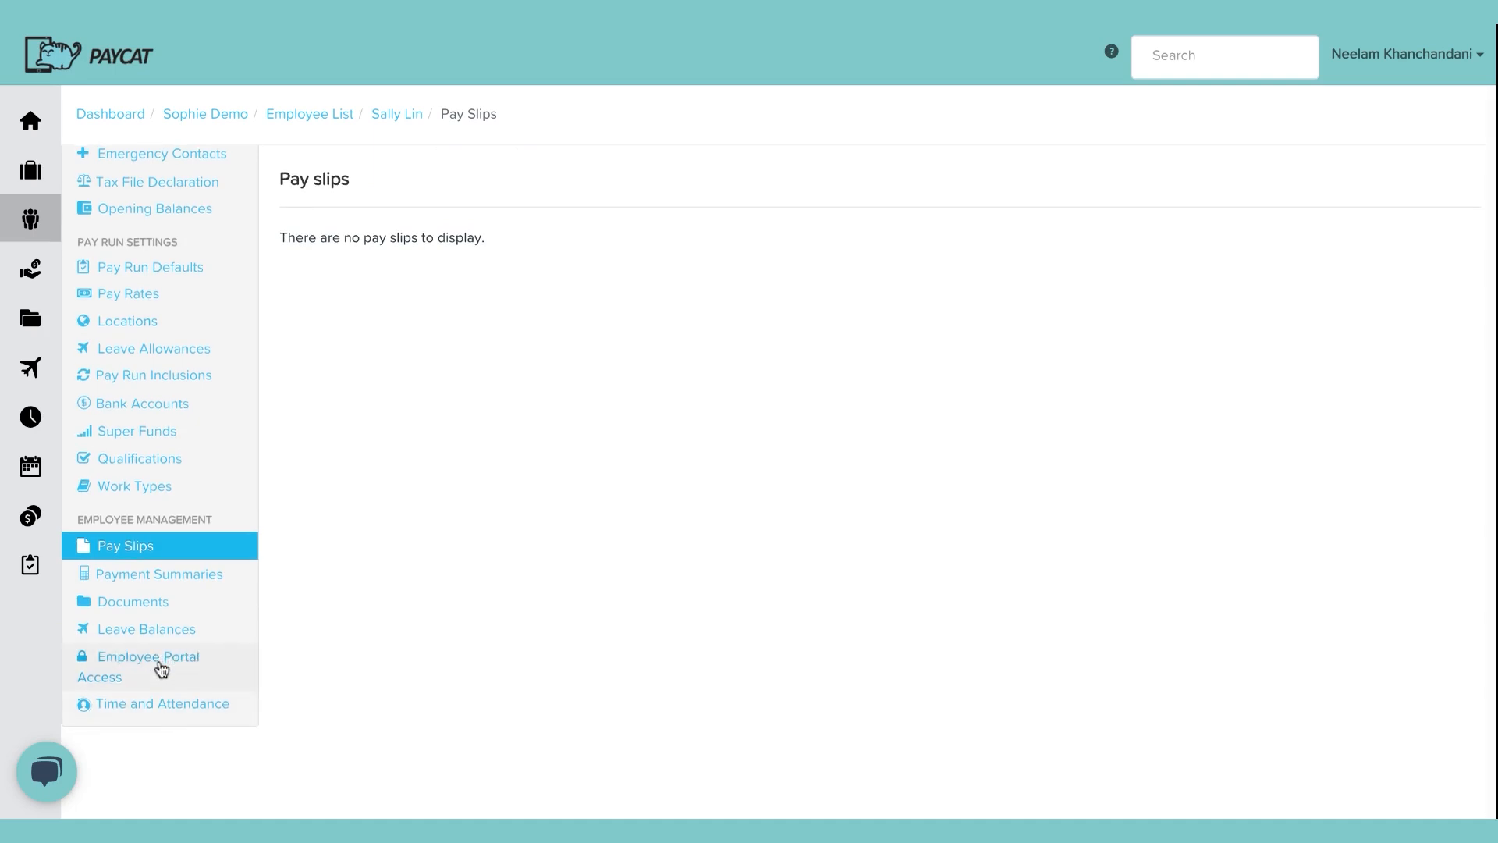